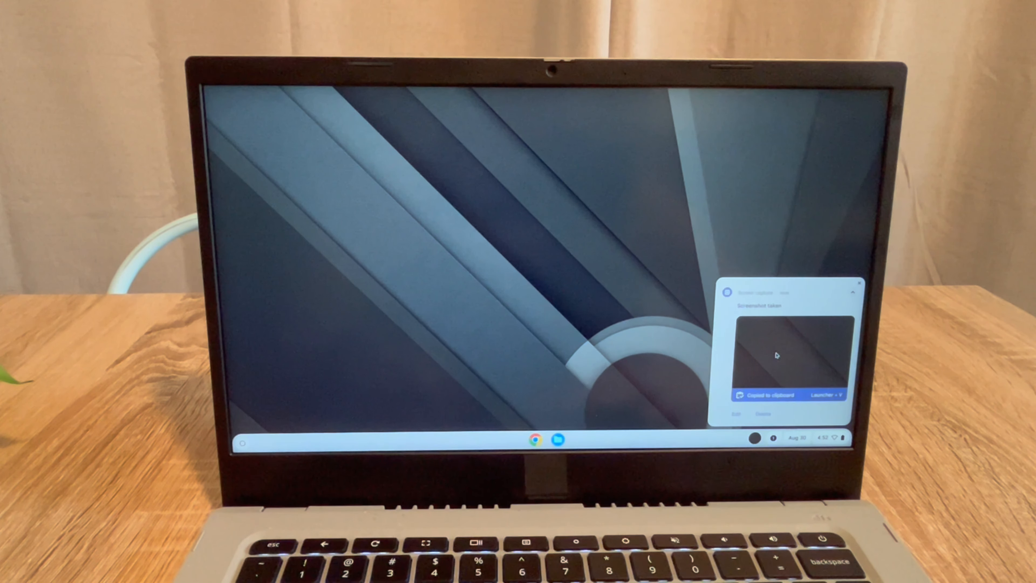
Step: Dismiss the 'Screenshot taken' notification to leave the desktop clear
click(788, 355)
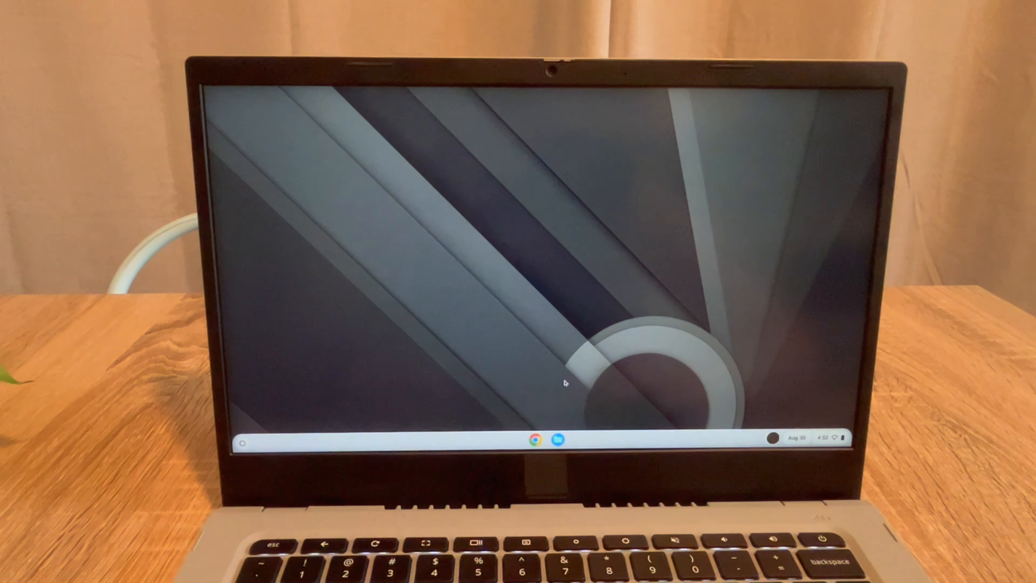
click(588, 437)
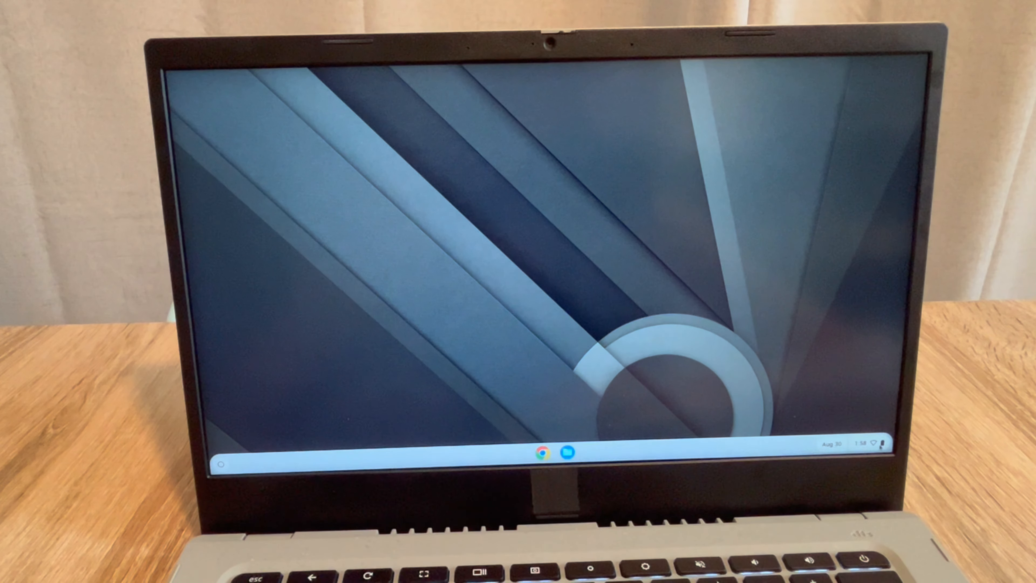
Step: Start Screen capture mode from the Quick Settings panel via the status area clock
click(865, 444)
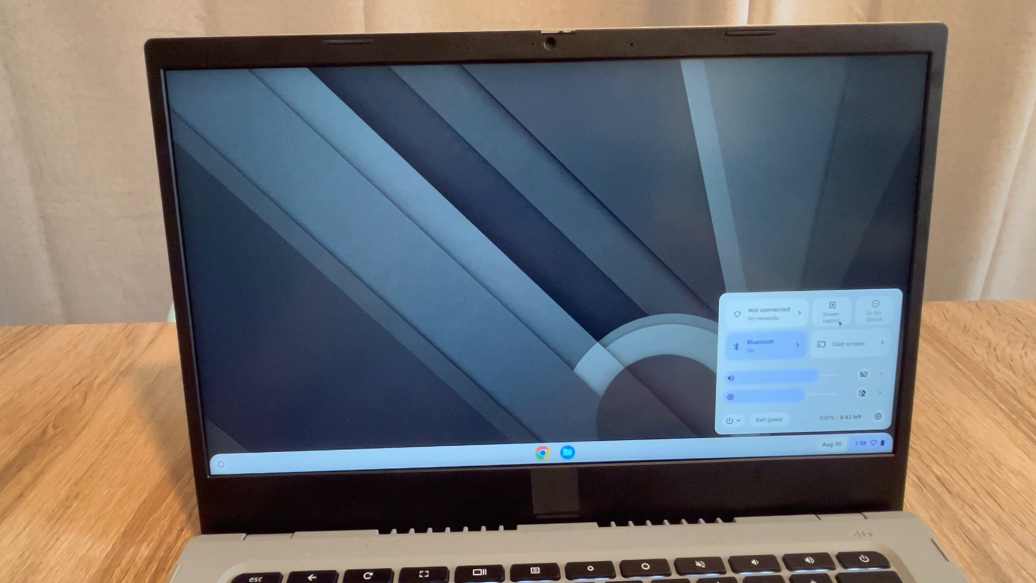
click(831, 311)
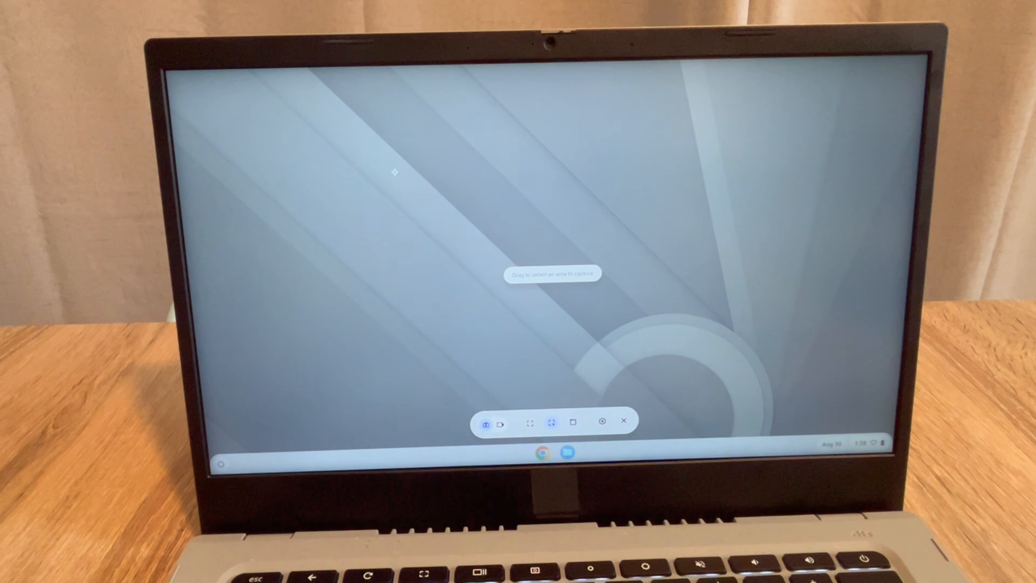